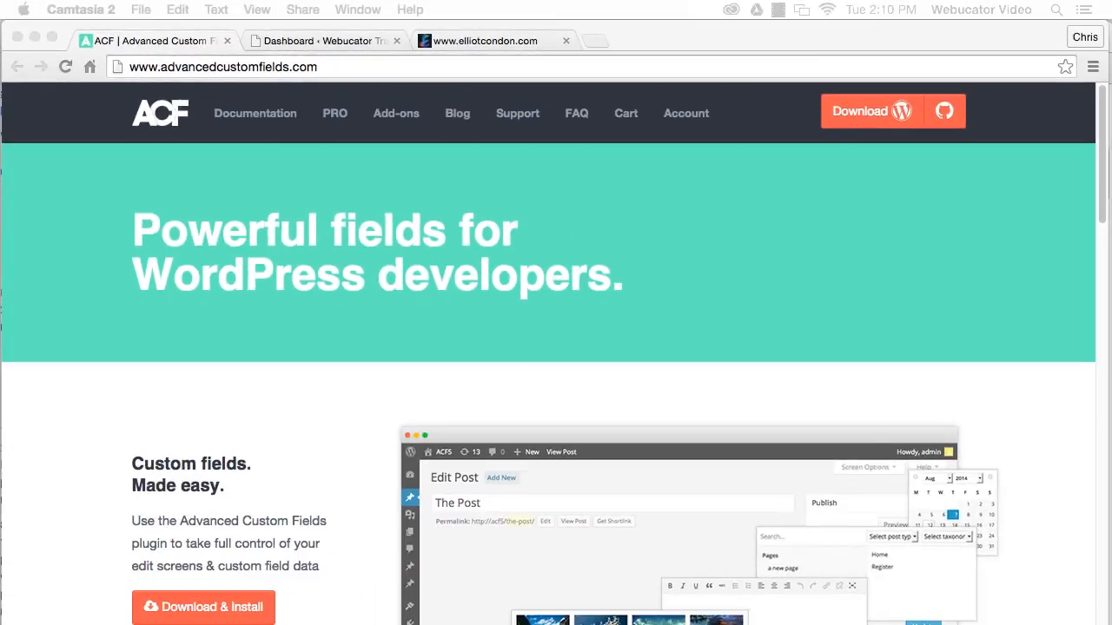
mouse_move(289, 48)
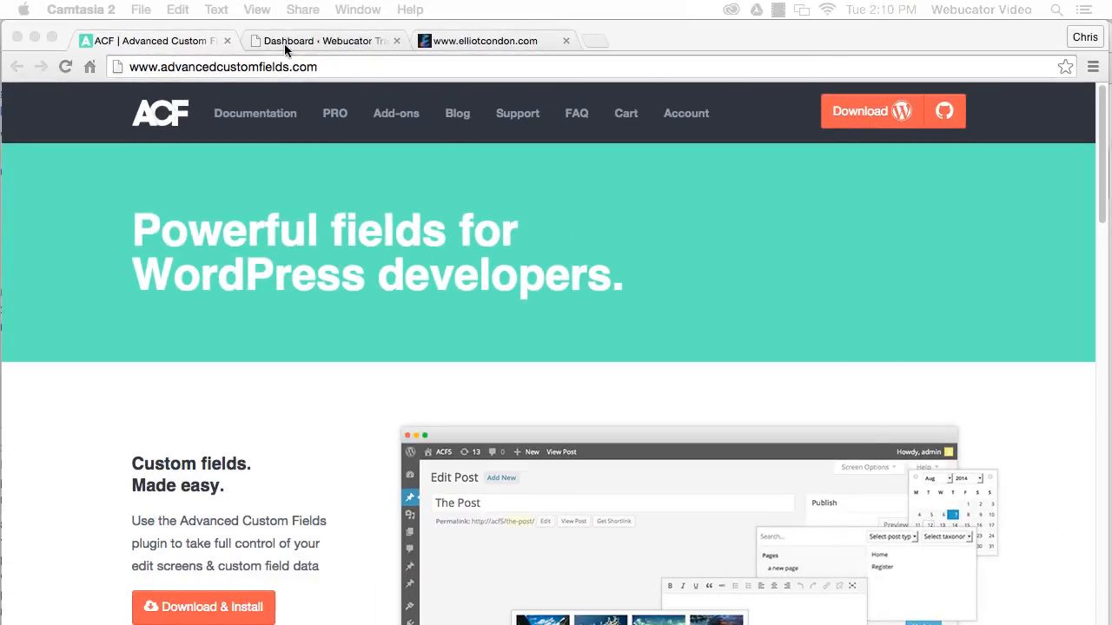
Search the Add Plugins page for 'advanced custom fields' from the dashboard's Plugins > Add New
left_click(321, 41)
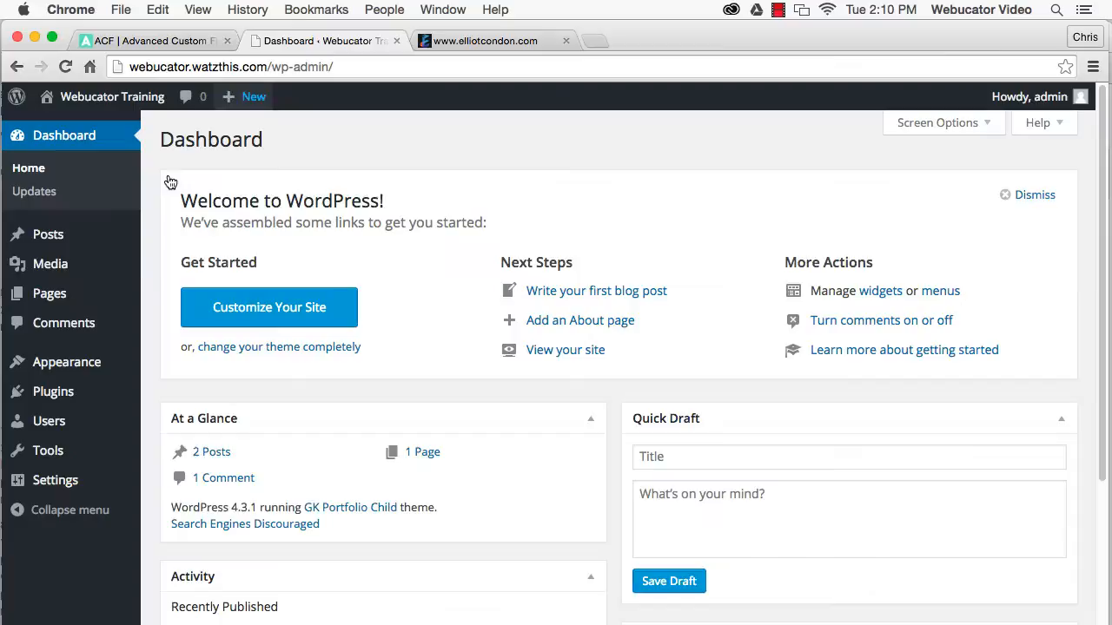
mouse_move(52, 391)
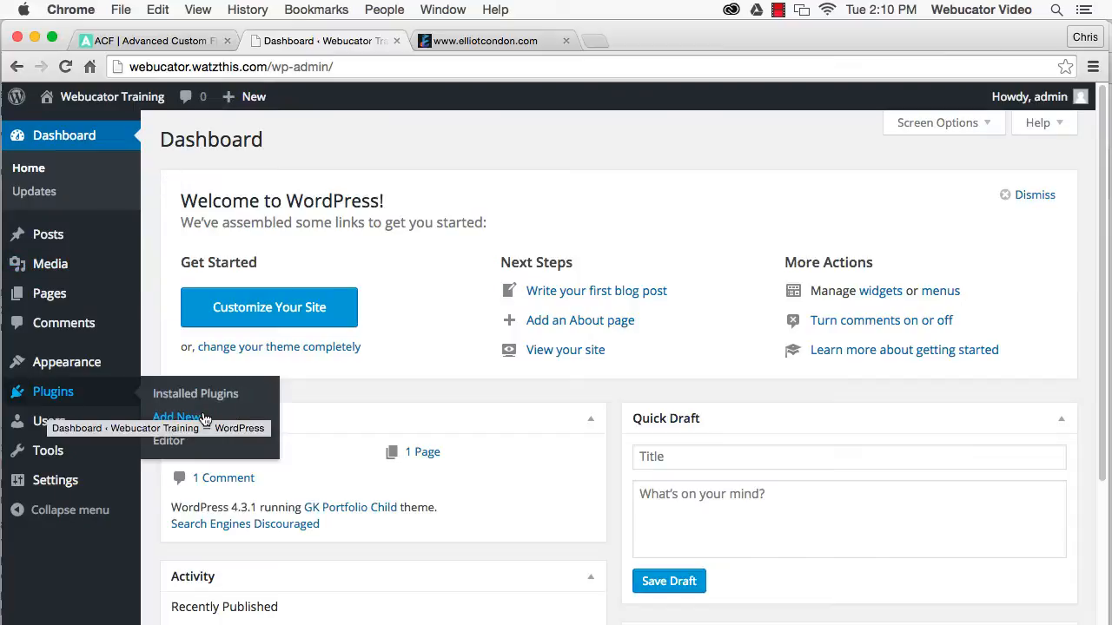
left_click(175, 417)
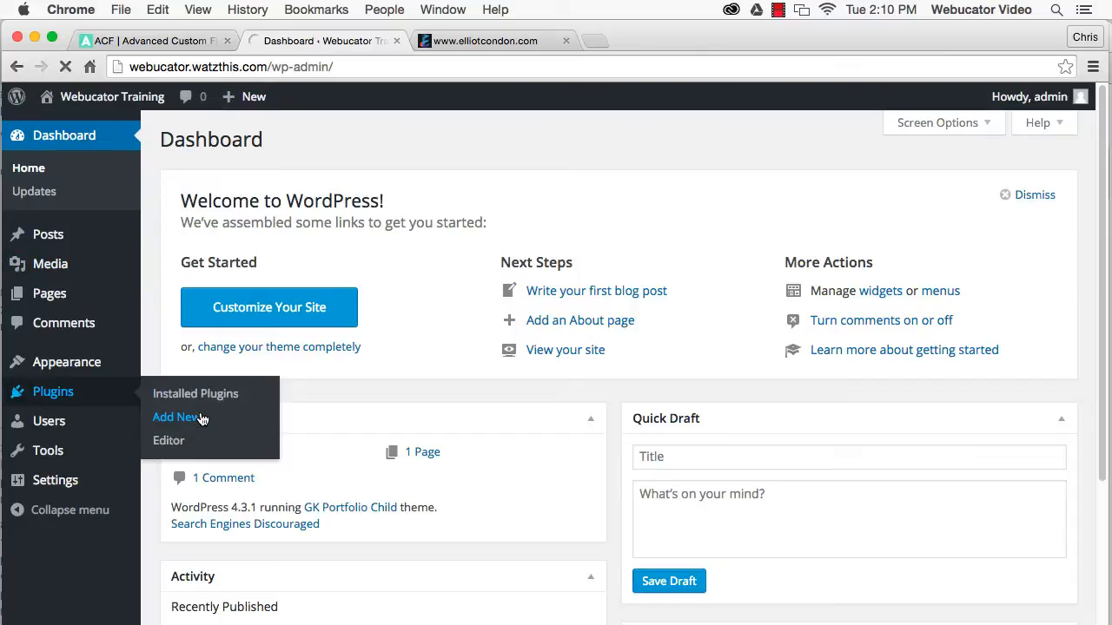
left_click(174, 417)
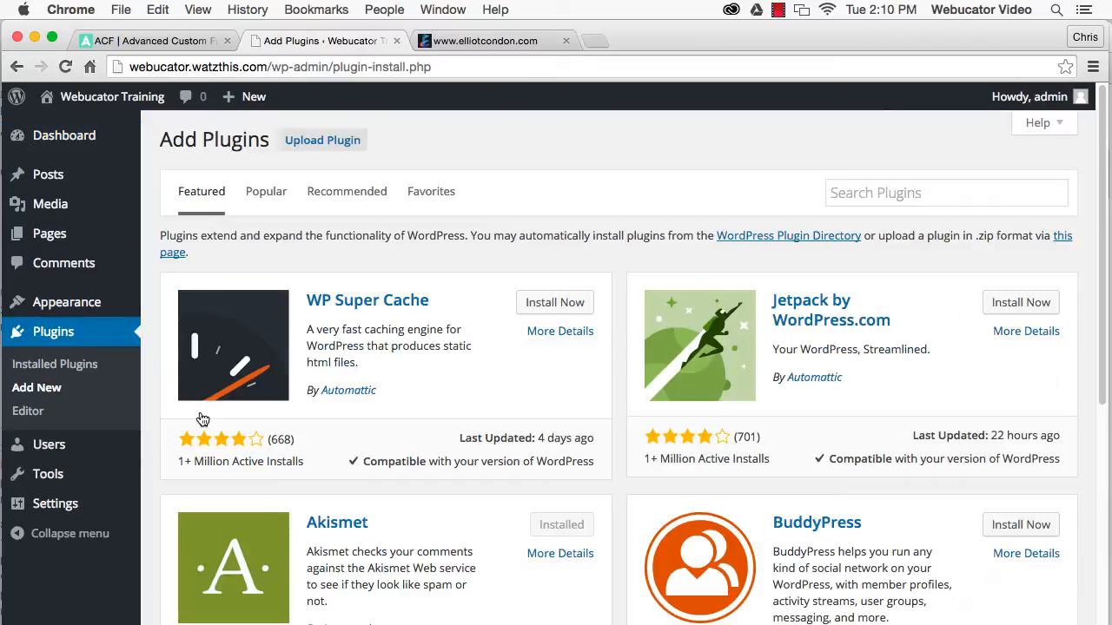
mouse_move(896, 233)
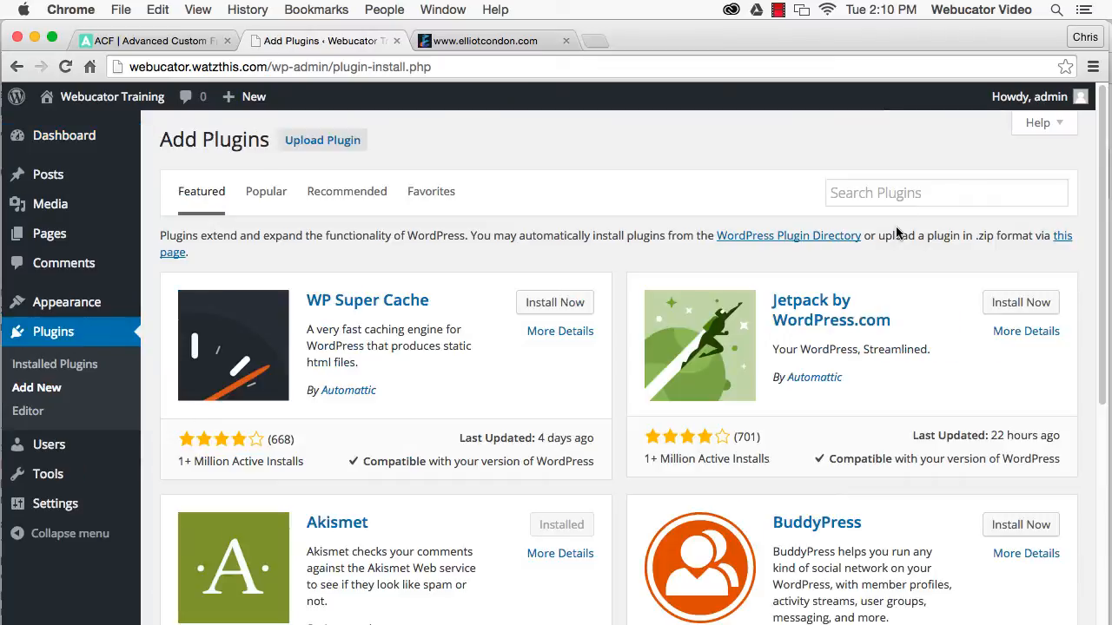
type("advanced custom")
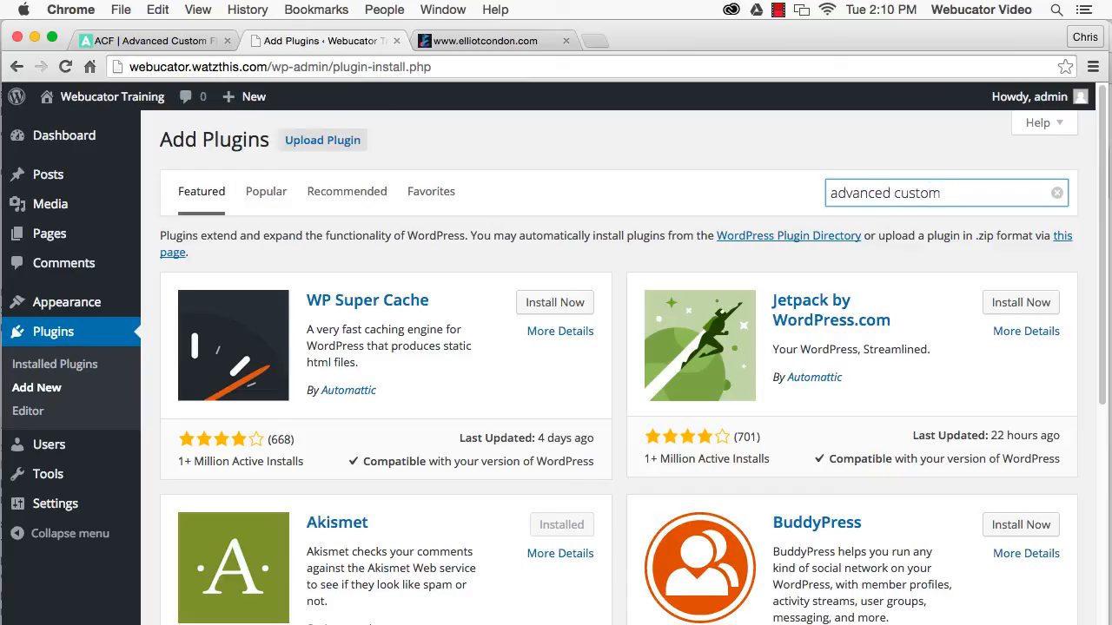
type("fields")
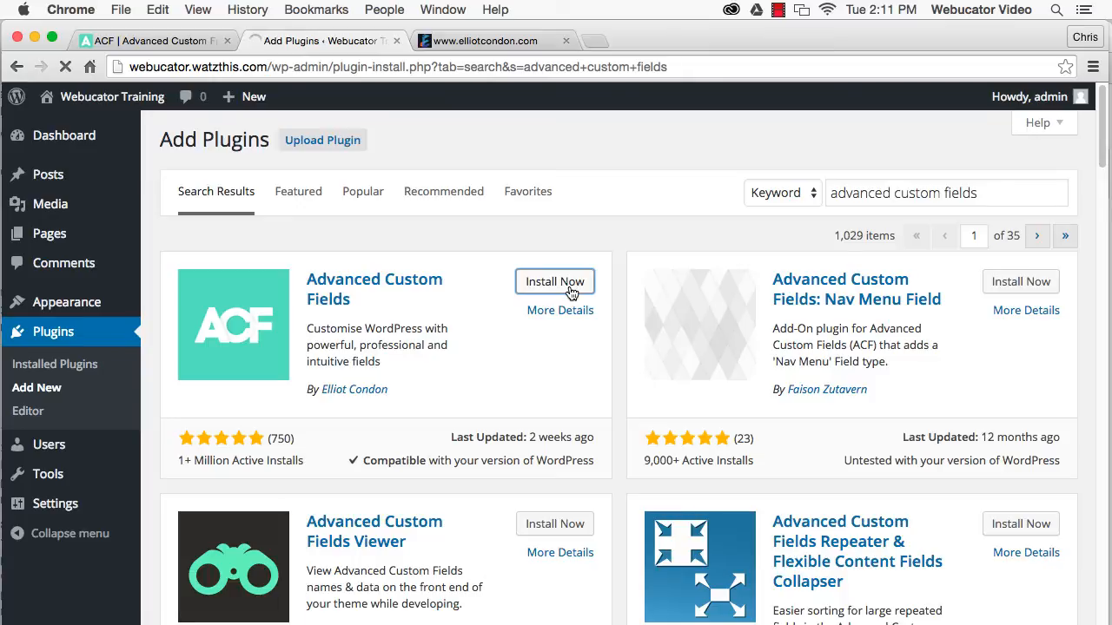
Install Advanced Custom Fields 4.4.3 and activate it so the Custom Fields menu appears
left_click(554, 282)
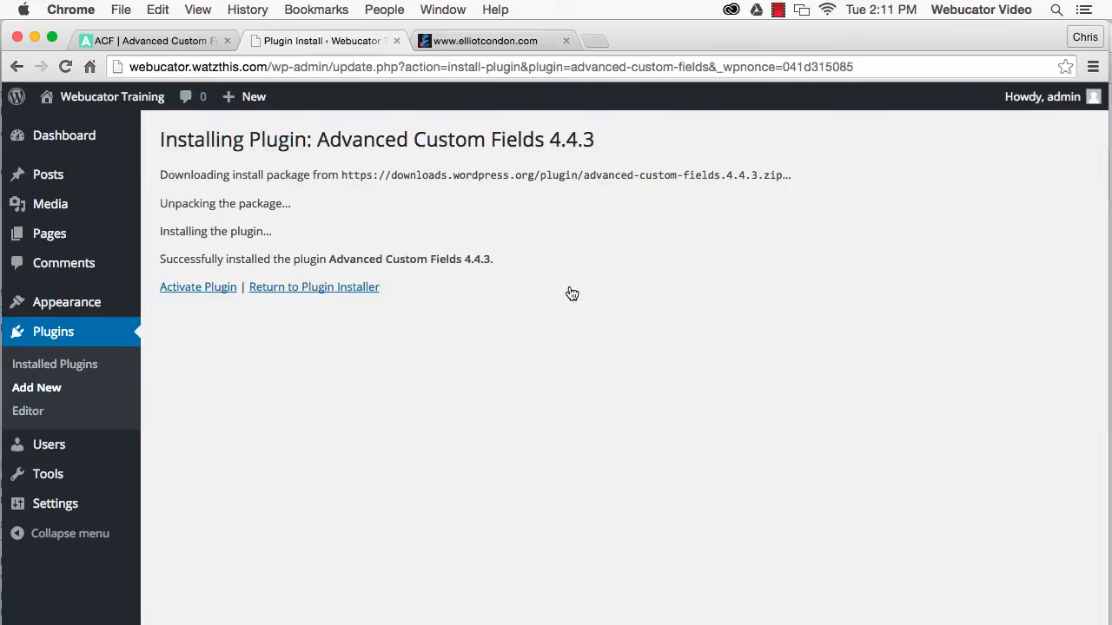
mouse_move(180, 293)
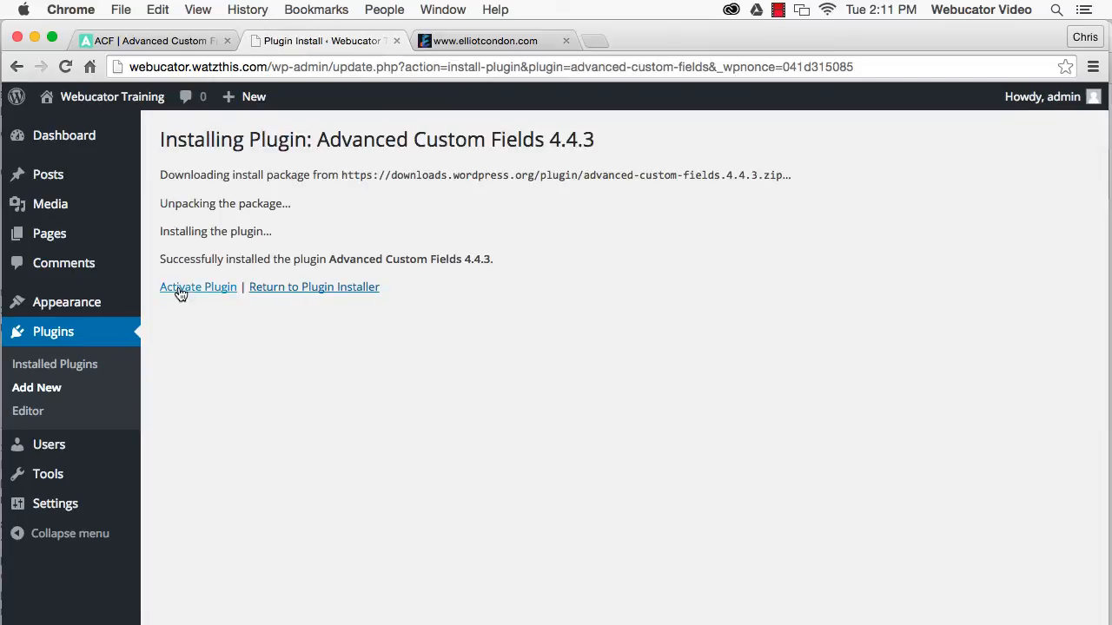
left_click(198, 287)
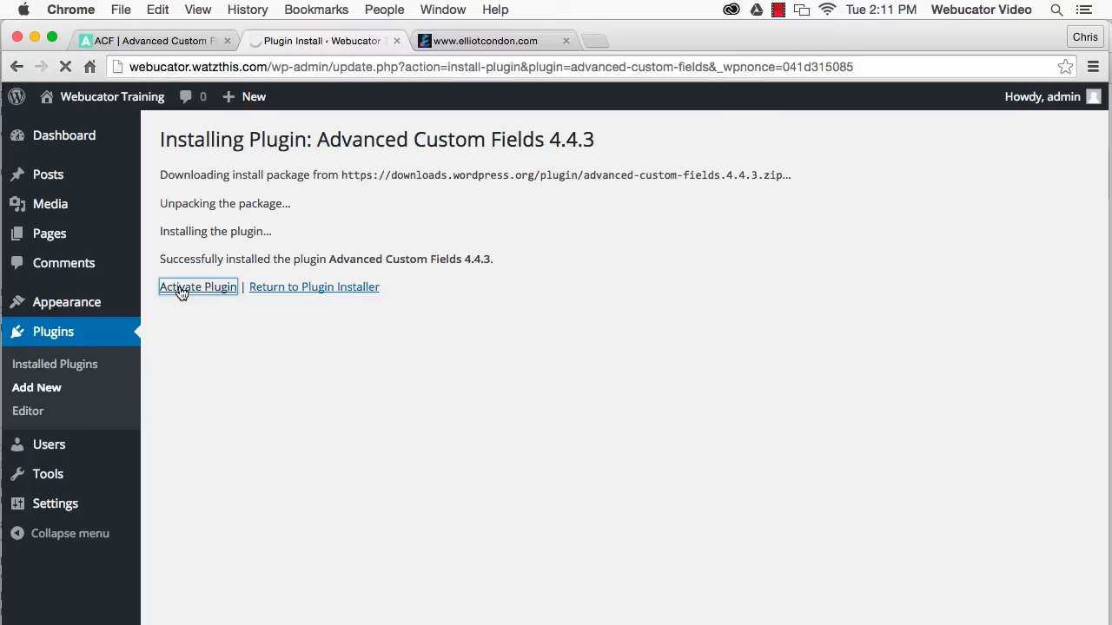
left_click(198, 287)
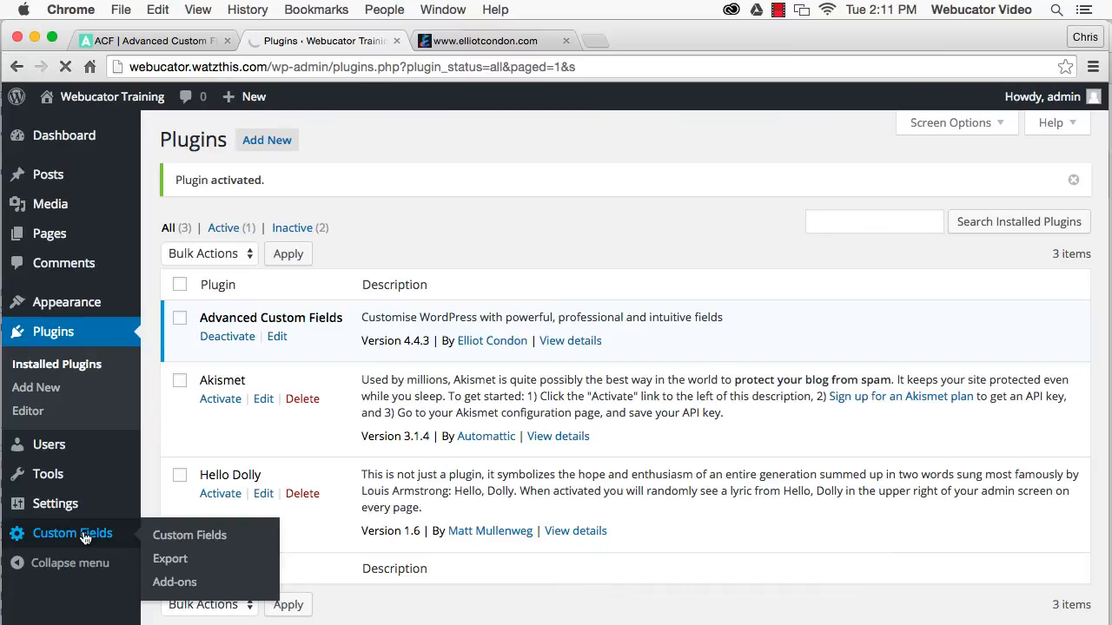
Create a new field group titled 'custom fields' from the Custom Fields list
left_click(189, 535)
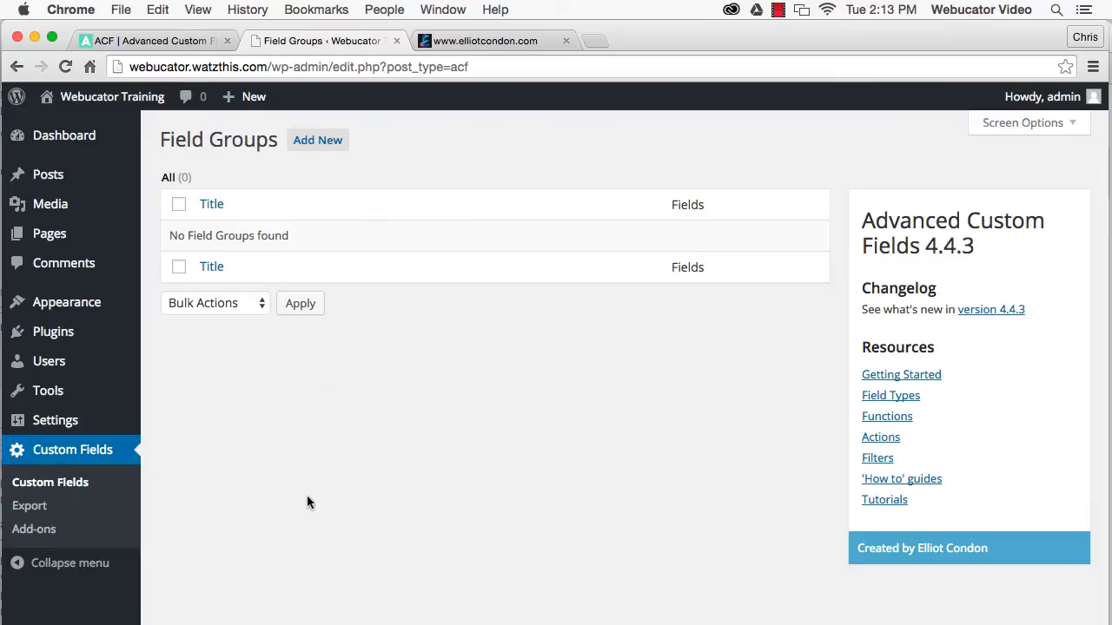
left_click(316, 139)
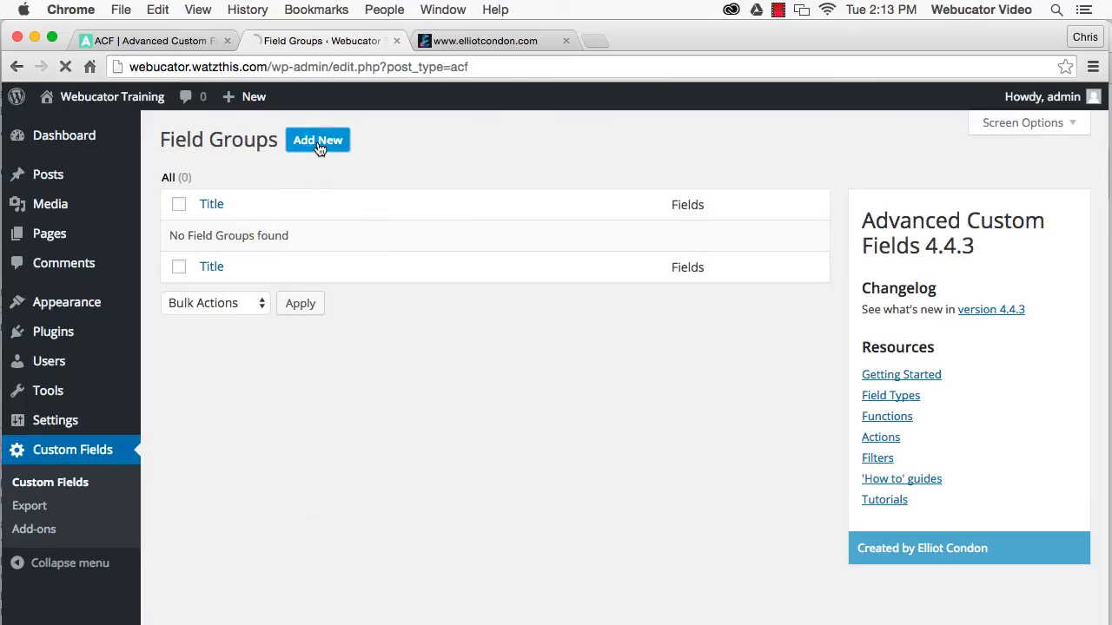
left_click(316, 139)
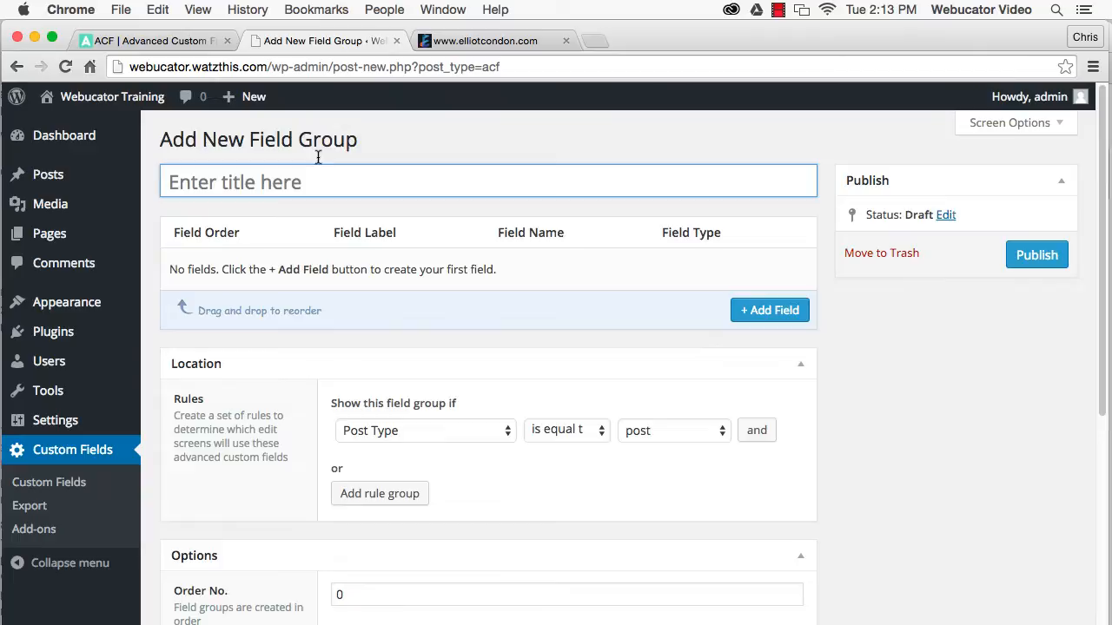
mouse_move(318, 174)
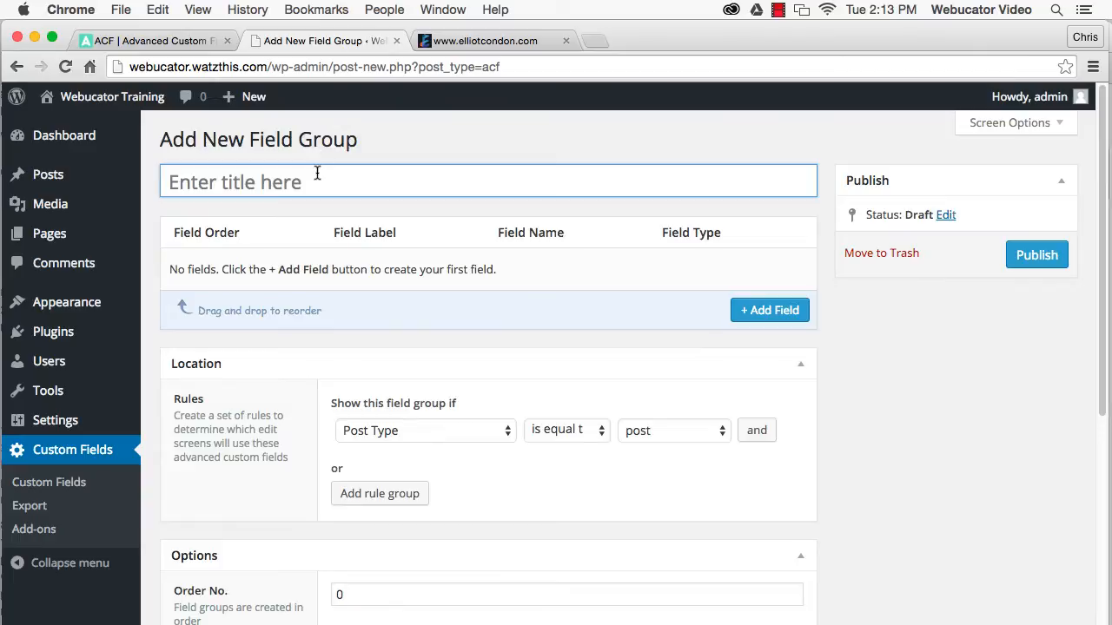
type("custom fields")
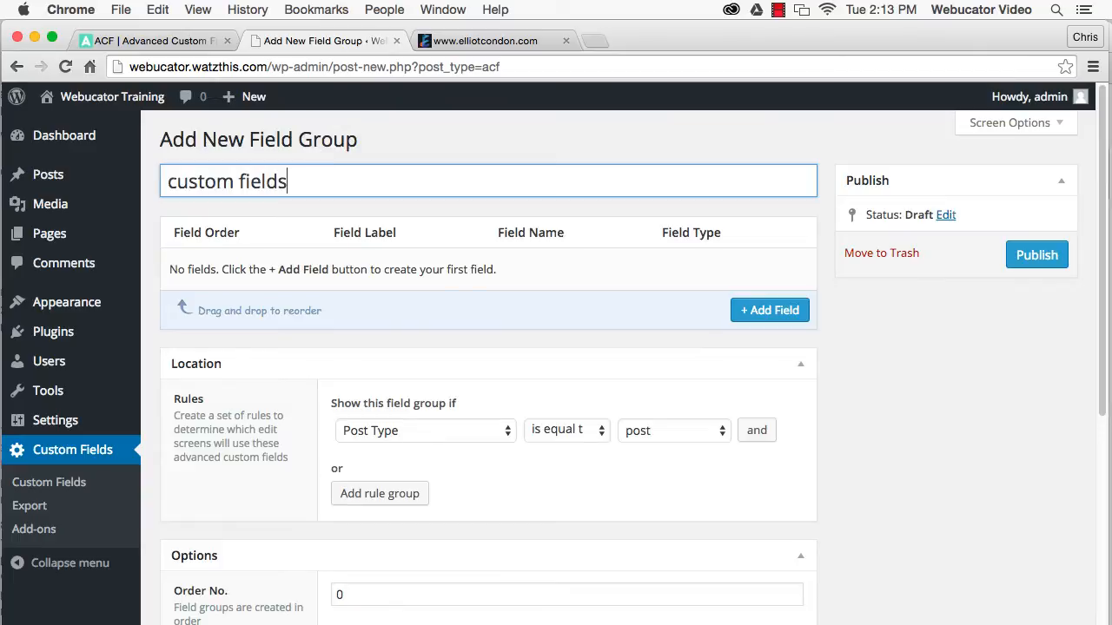
mouse_move(570, 298)
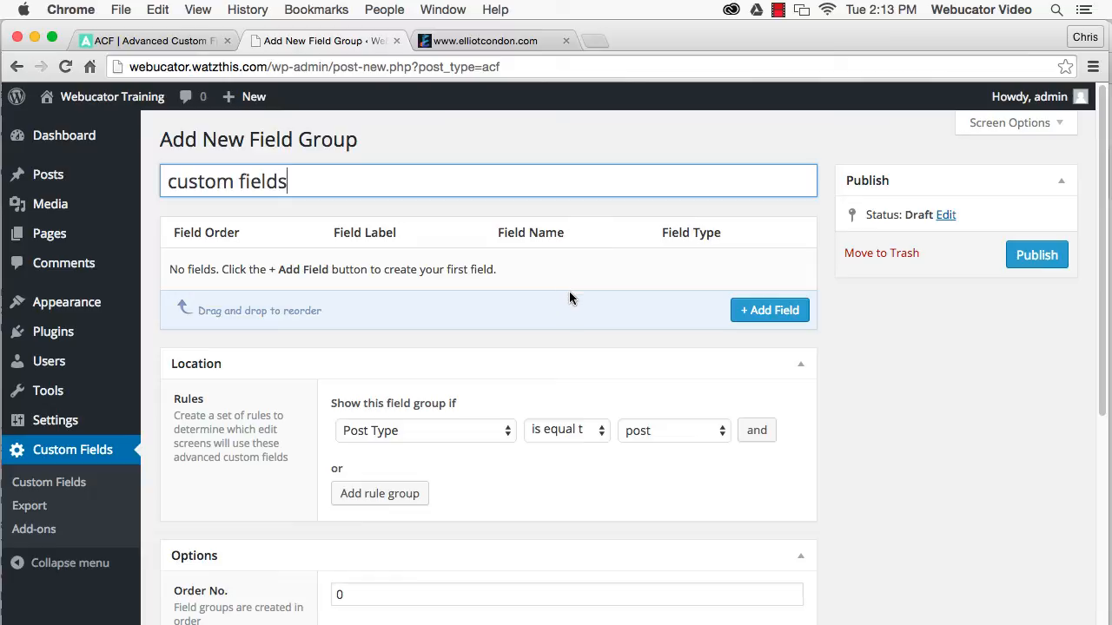
mouse_move(757, 321)
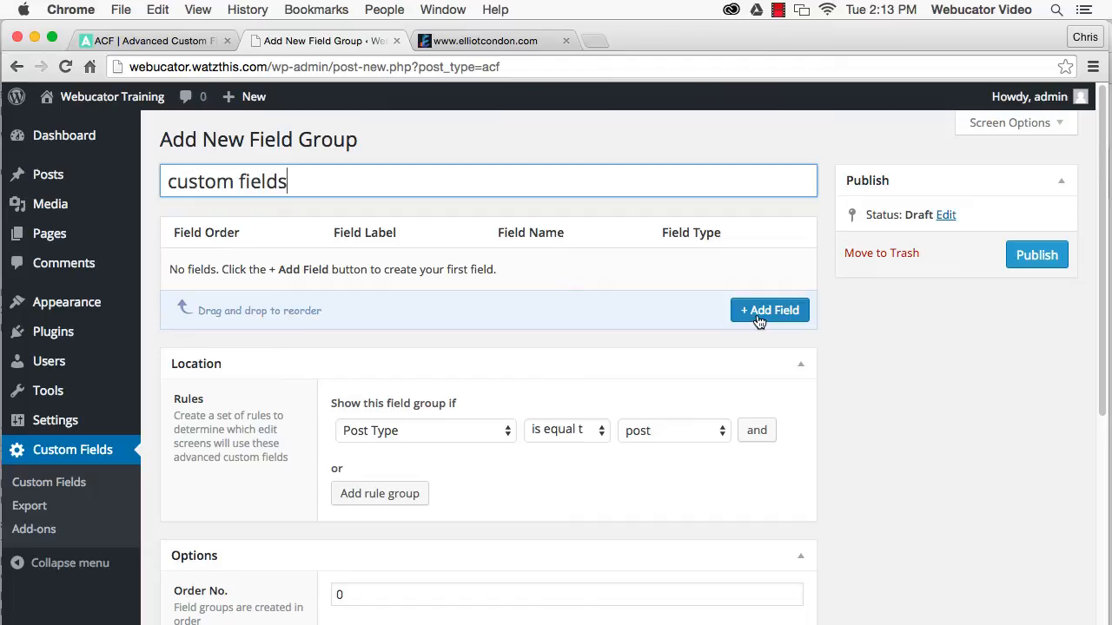
Add a Text field labelled 'Sub Head' named 'subhead' with the location rule Post Type equals post
left_click(768, 309)
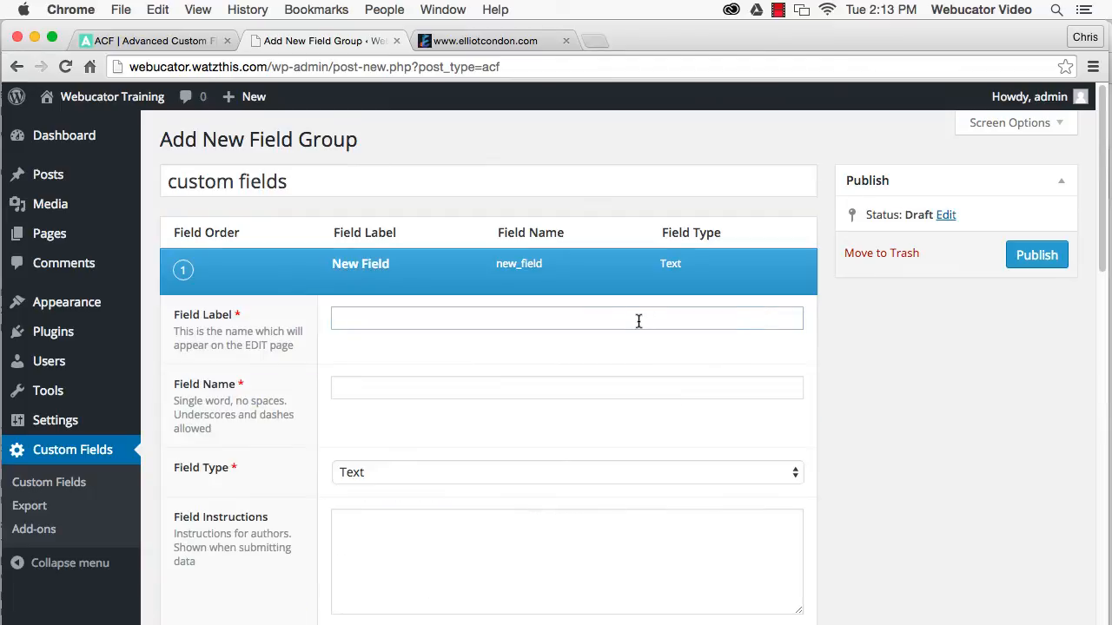
type("Sub Head")
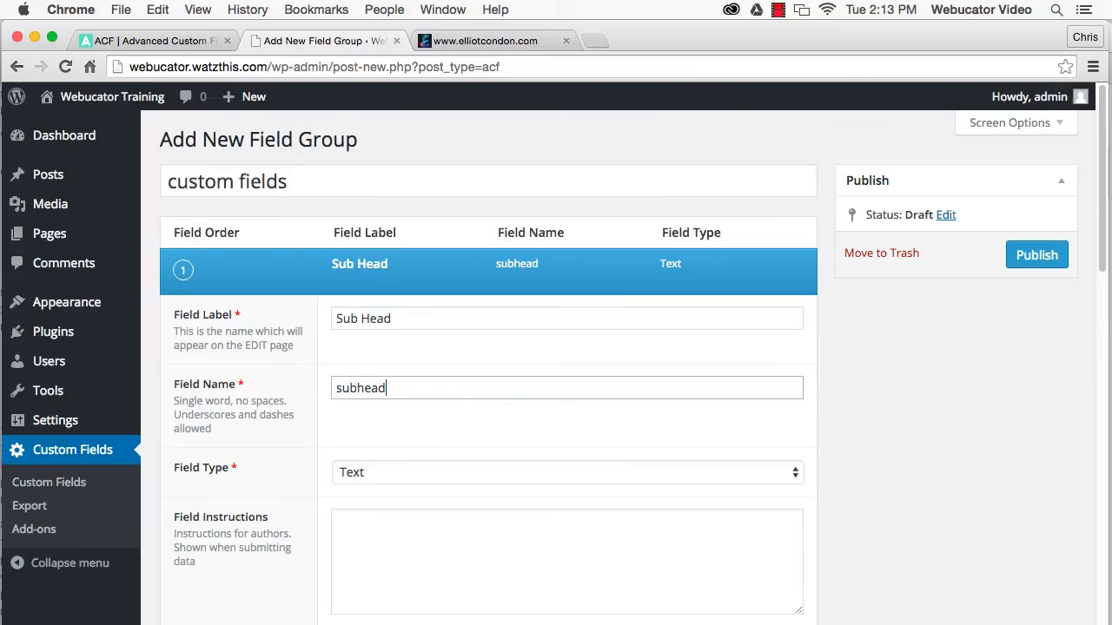
left_click(566, 472)
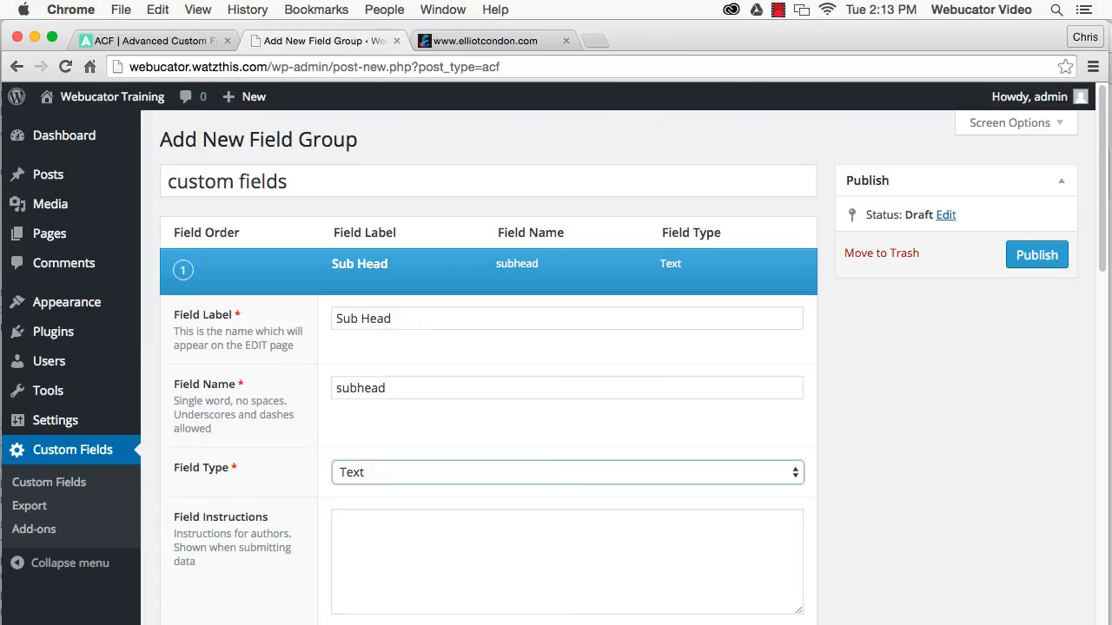
scroll("down", 3)
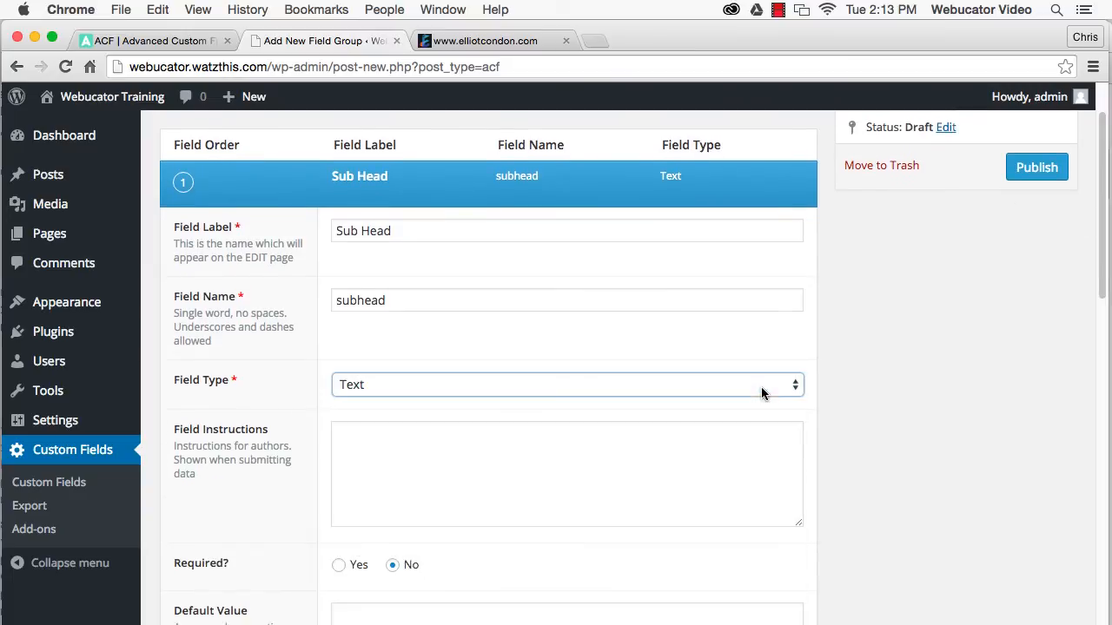
scroll("down", 3)
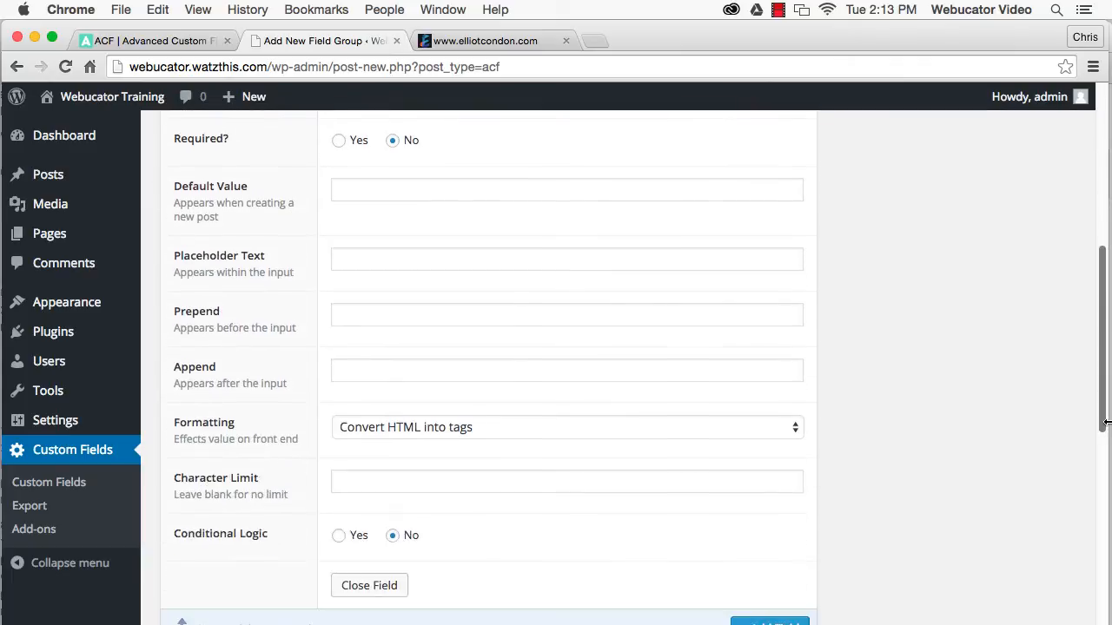
scroll("down", 3)
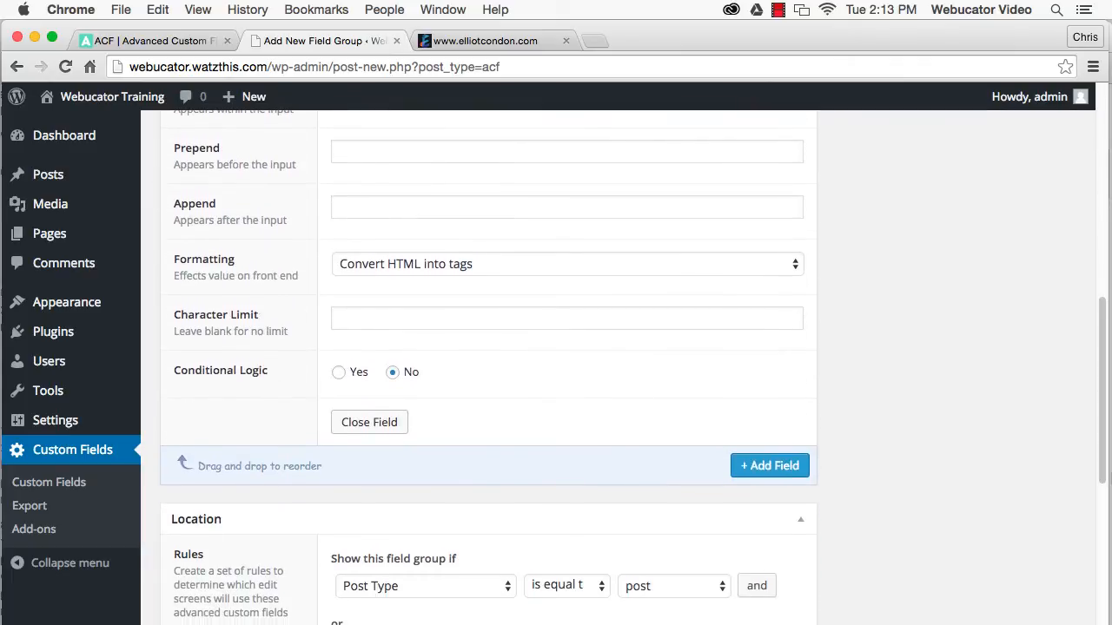
scroll("down", 3)
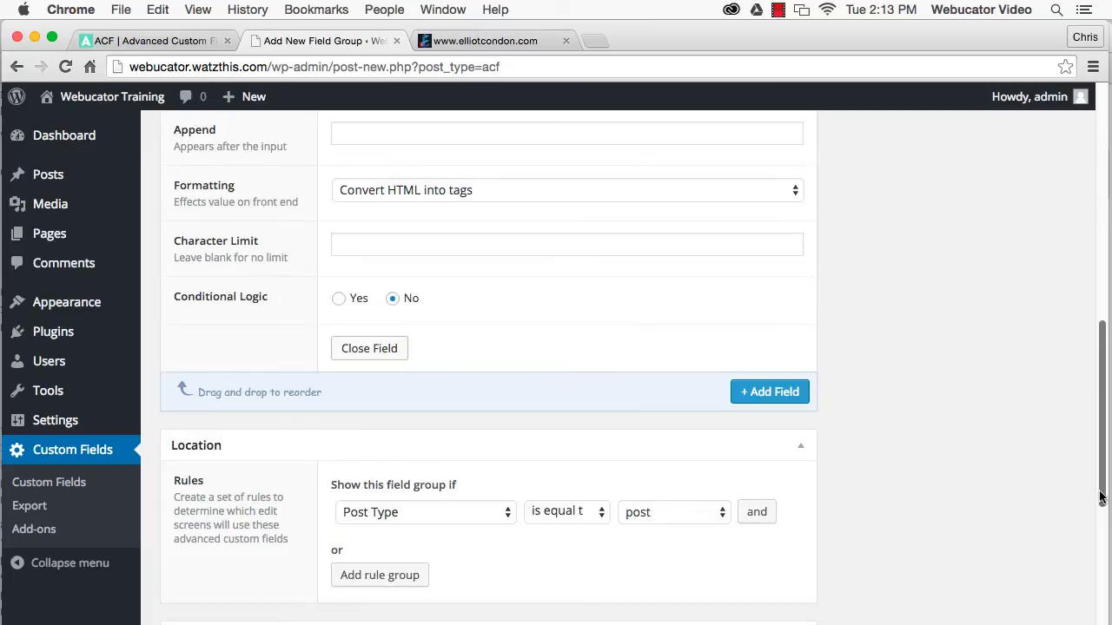
scroll("down", 3)
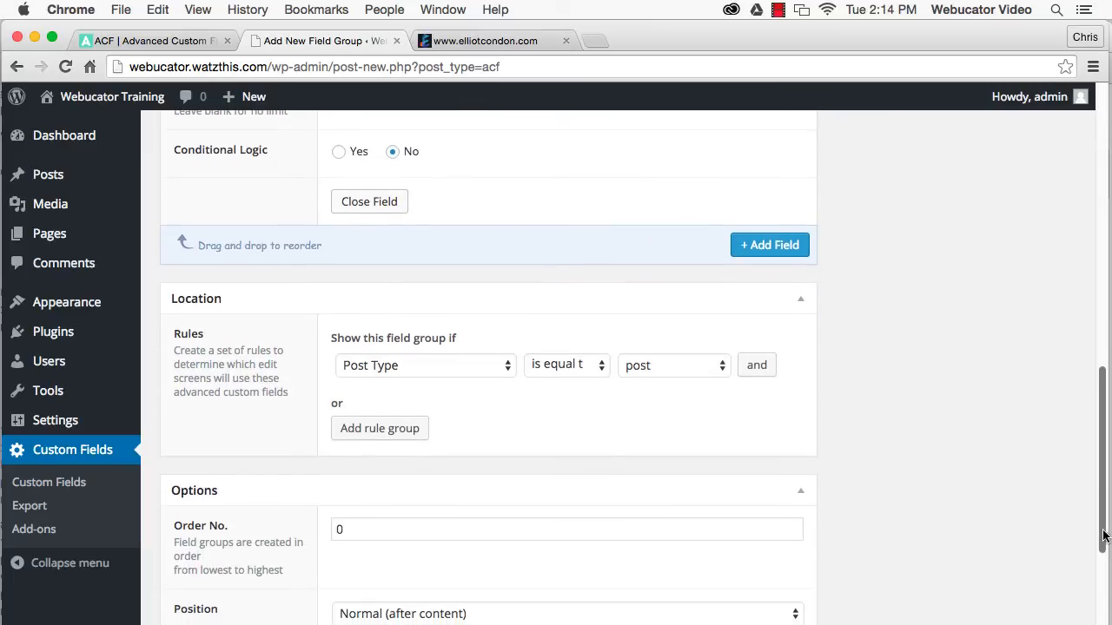
scroll("down", 3)
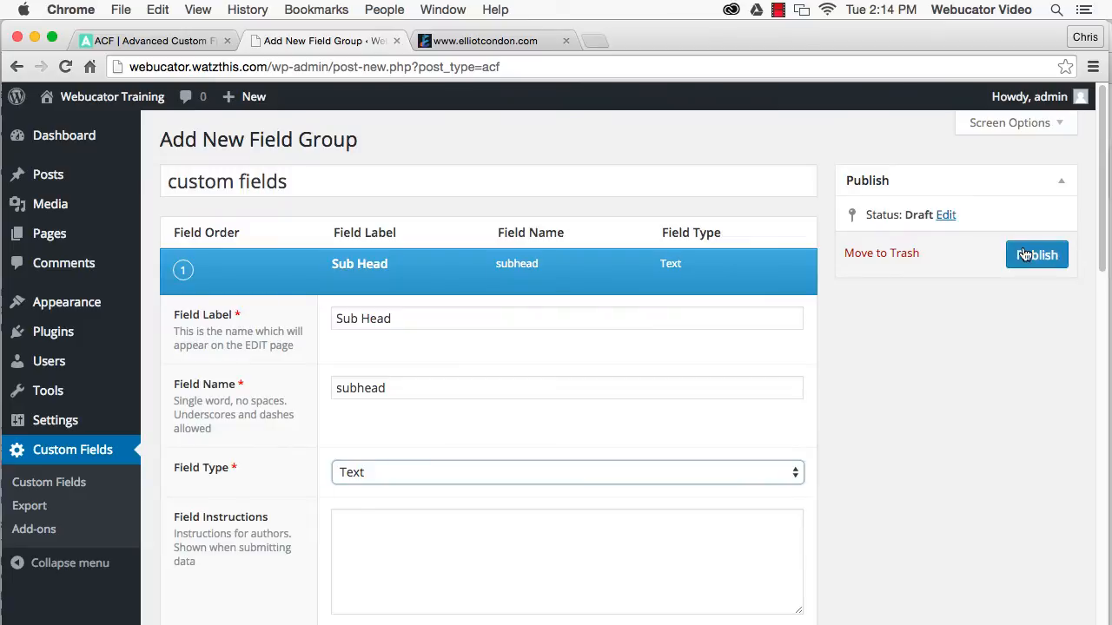
Publish the field group holding the Sub Head text field
left_click(1035, 253)
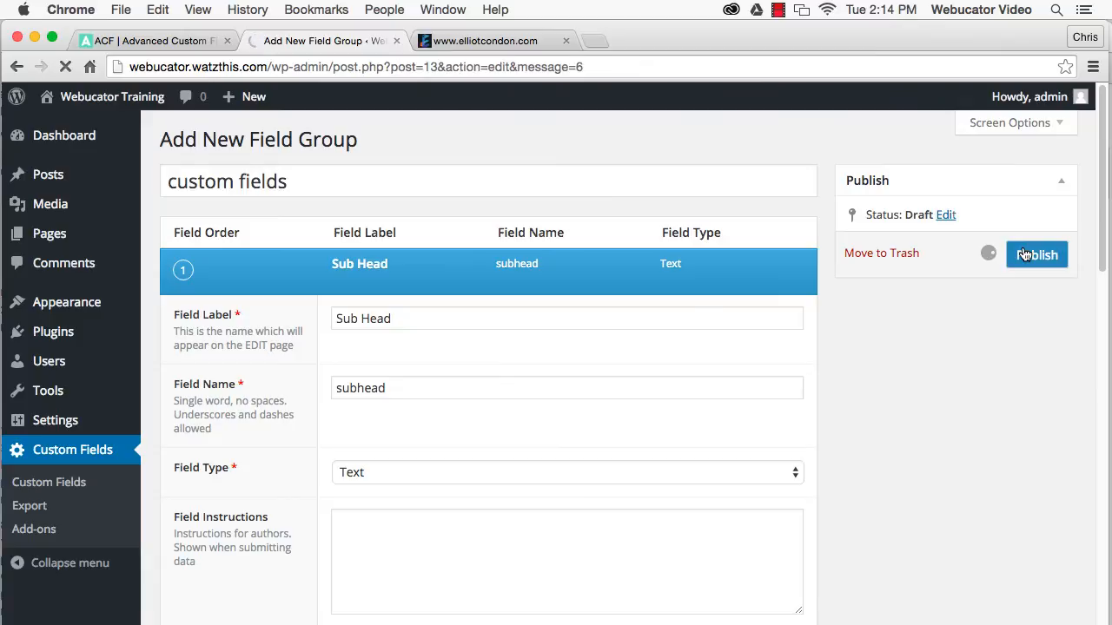
left_click(1035, 253)
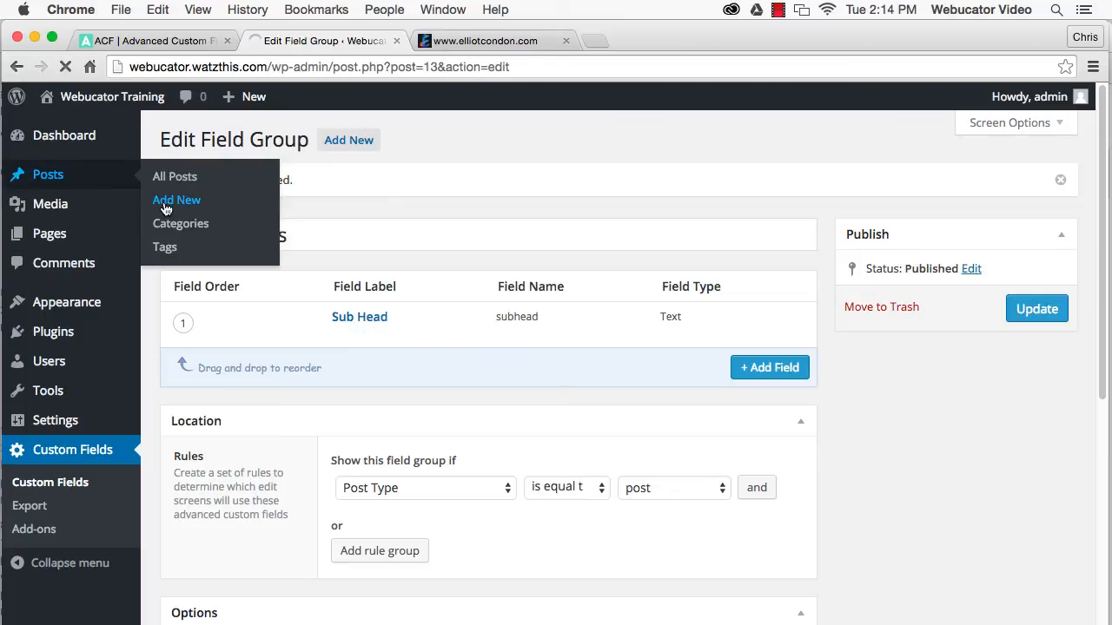
Start a new post, enter 'test' in its Sub Head box, then go to Appearance > Editor
left_click(177, 200)
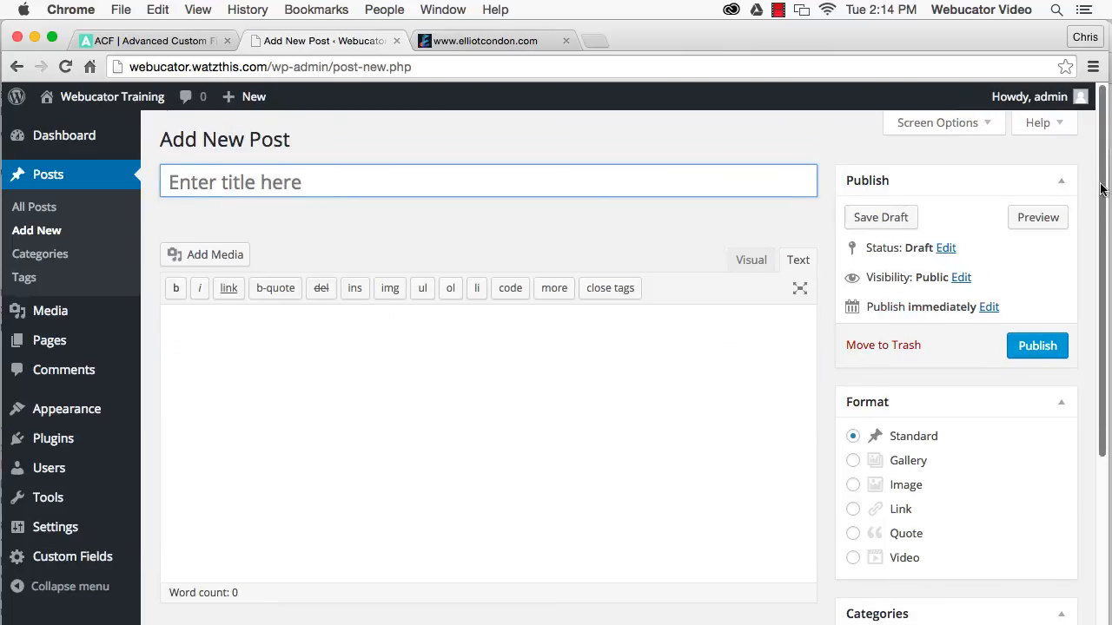
scroll("down", 3)
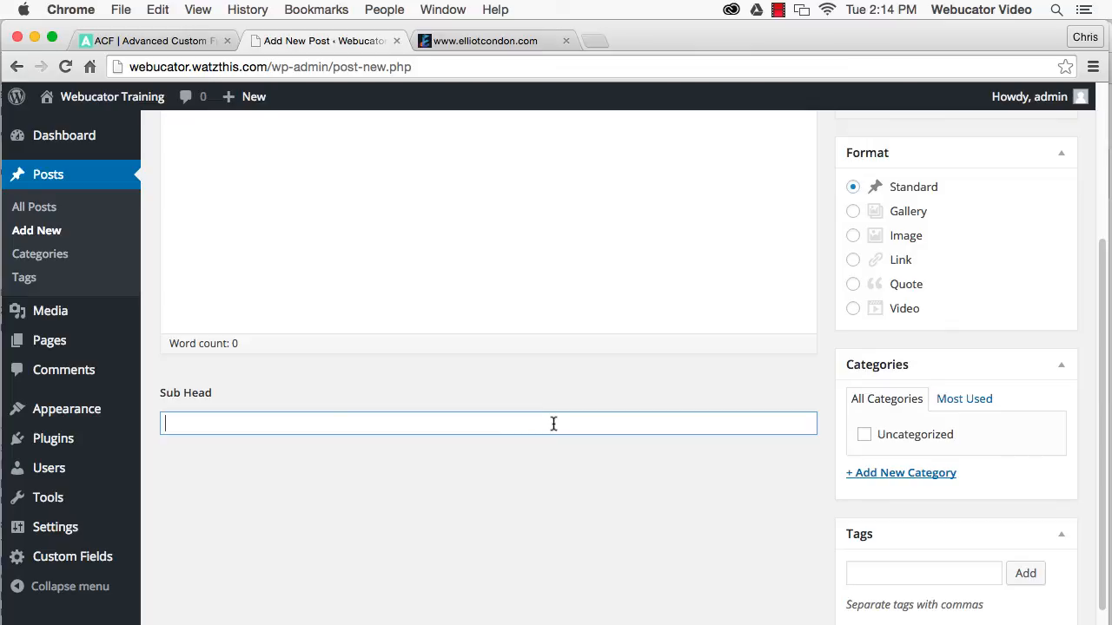
type("test")
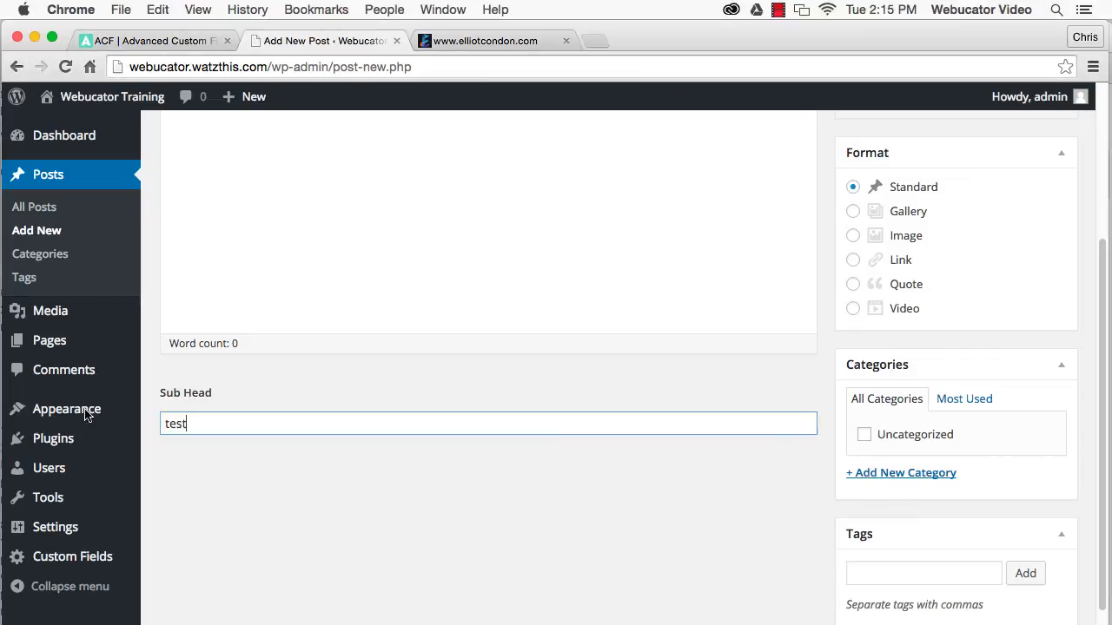
left_click(66, 410)
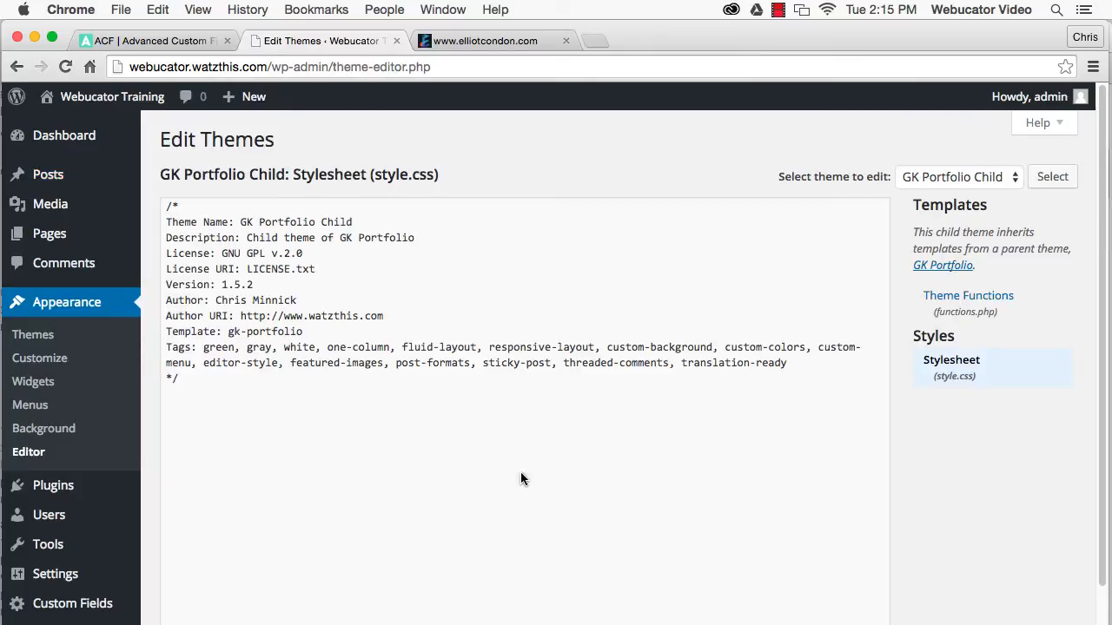
Add get_field/the_field('subhead') h2 code to GK Portfolio's content-header.php, then view elliotcondon.com
left_click(959, 177)
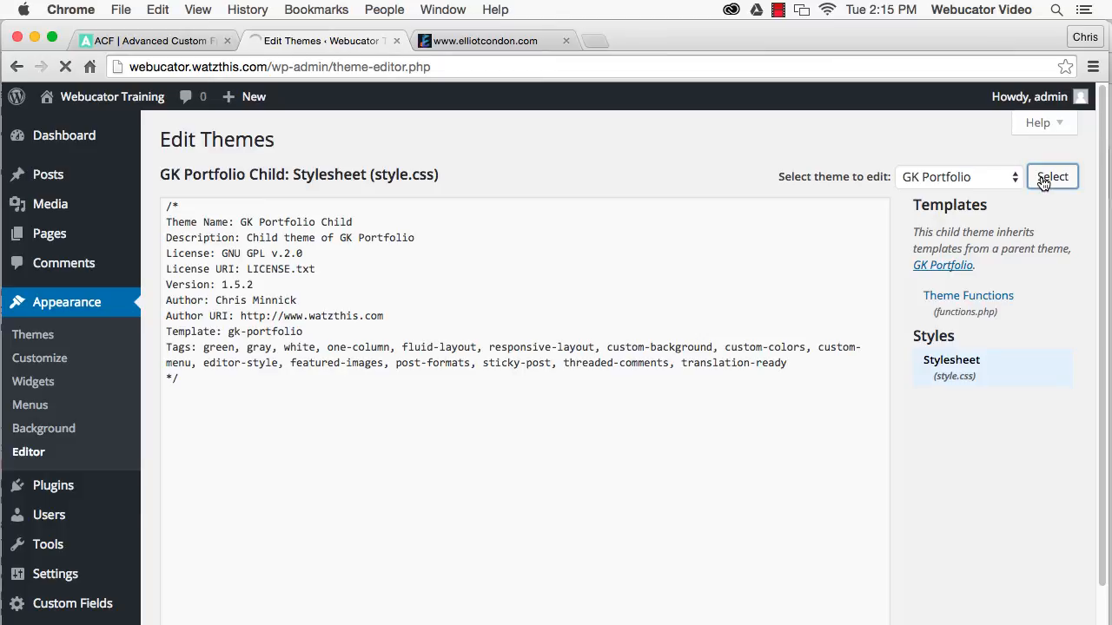
left_click(980, 573)
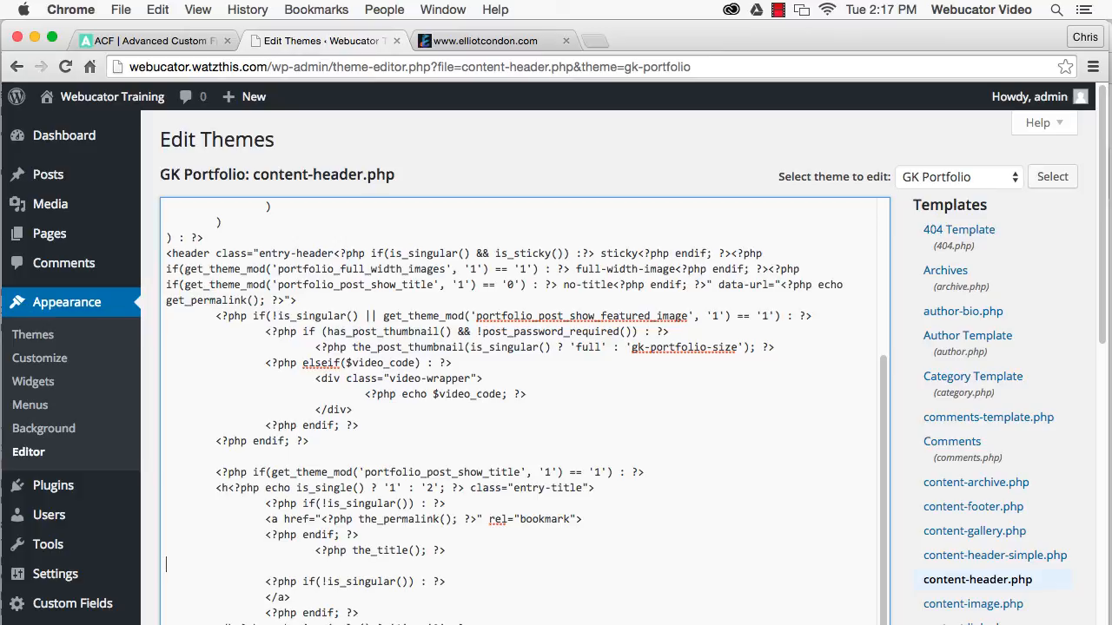
scroll("down", 3)
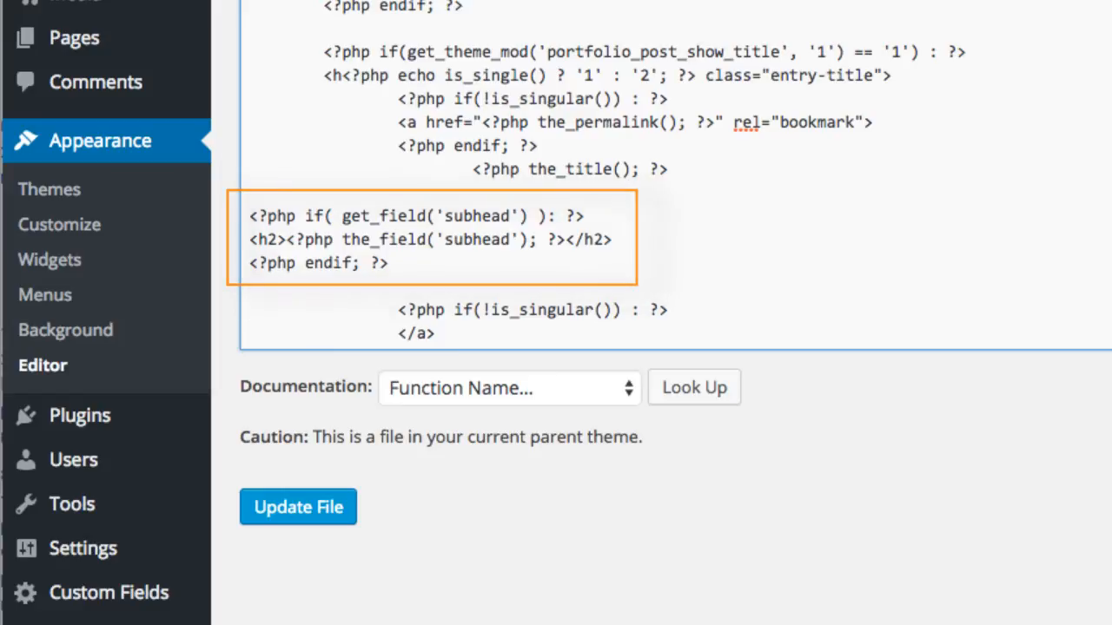
left_click(486, 41)
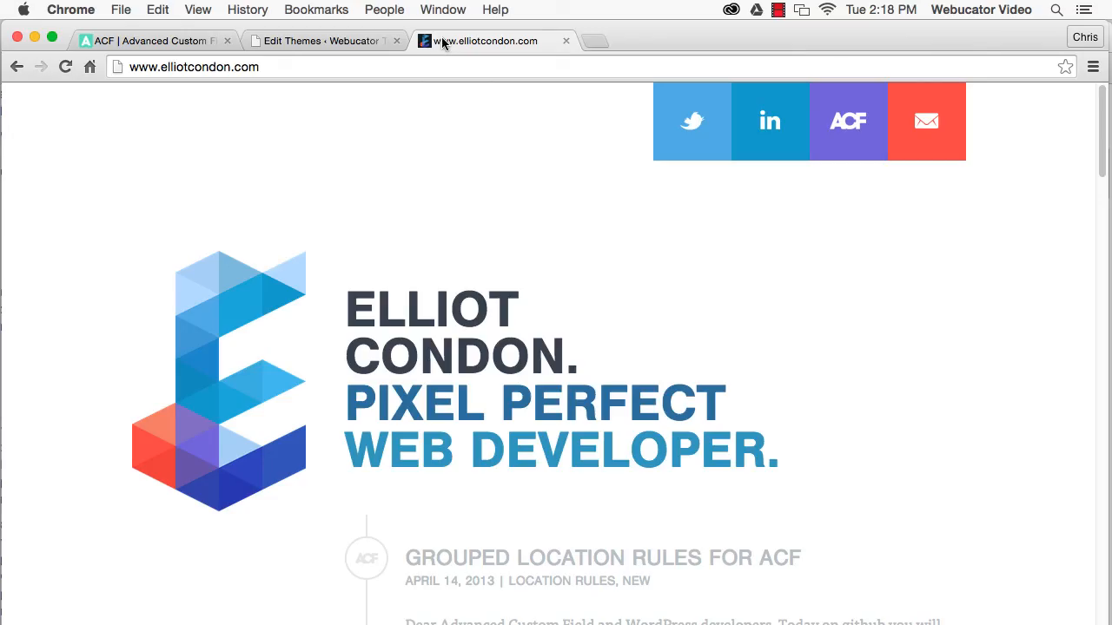